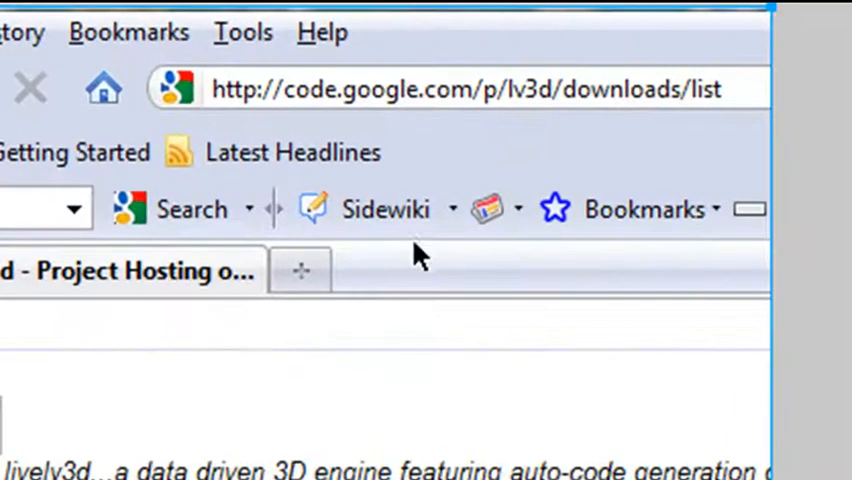
{"action": "mouse_move", "coordinate": [420, 210]}
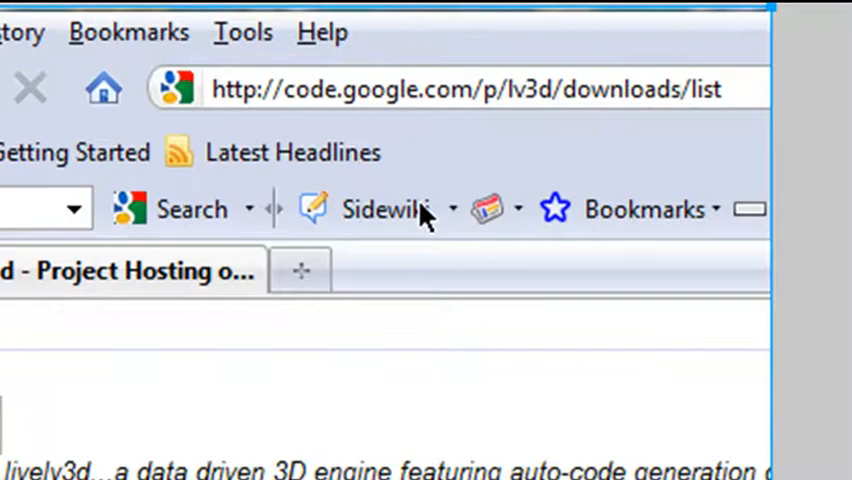
{"action": "mouse_move", "coordinate": [474, 144]}
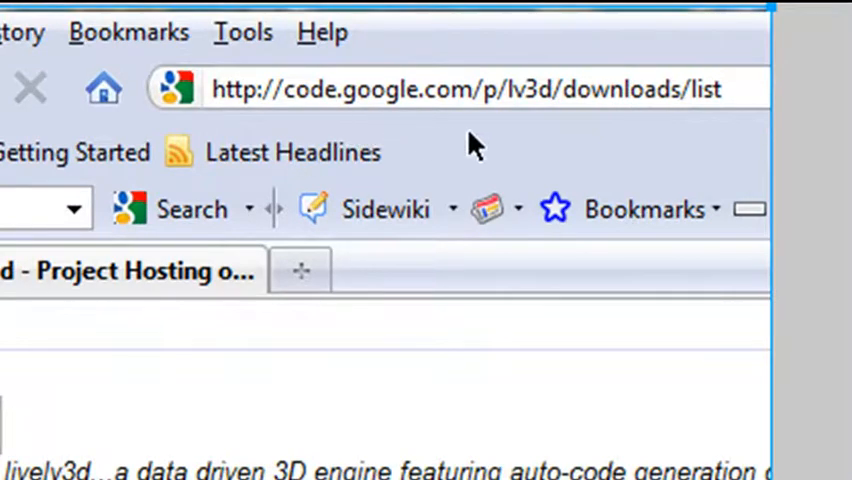
{"action": "mouse_move", "coordinate": [512, 136]}
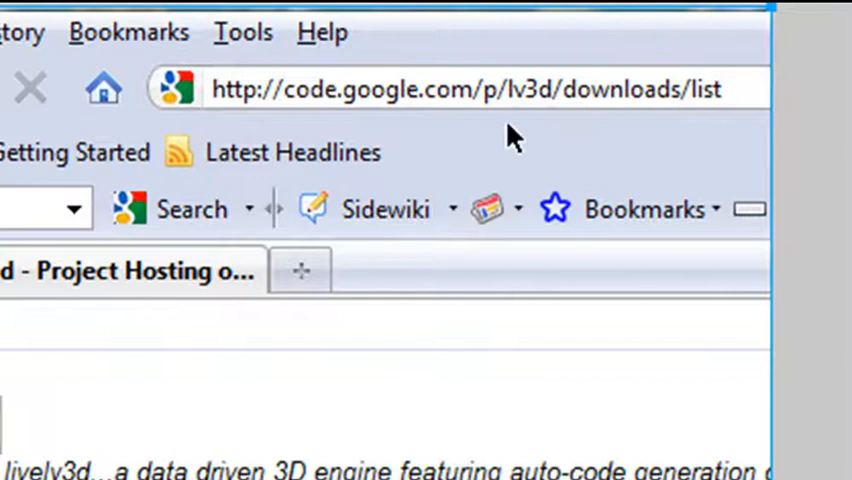
{"action": "mouse_move", "coordinate": [710, 140]}
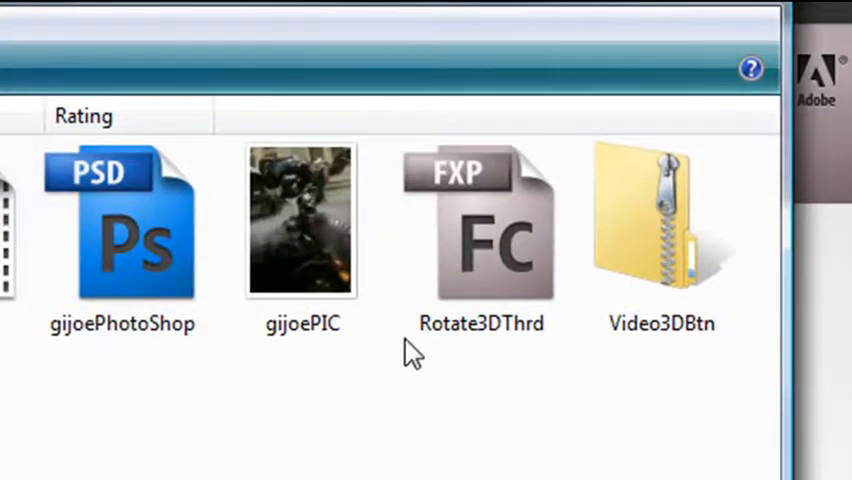
{"action": "mouse_move", "coordinate": [494, 270]}
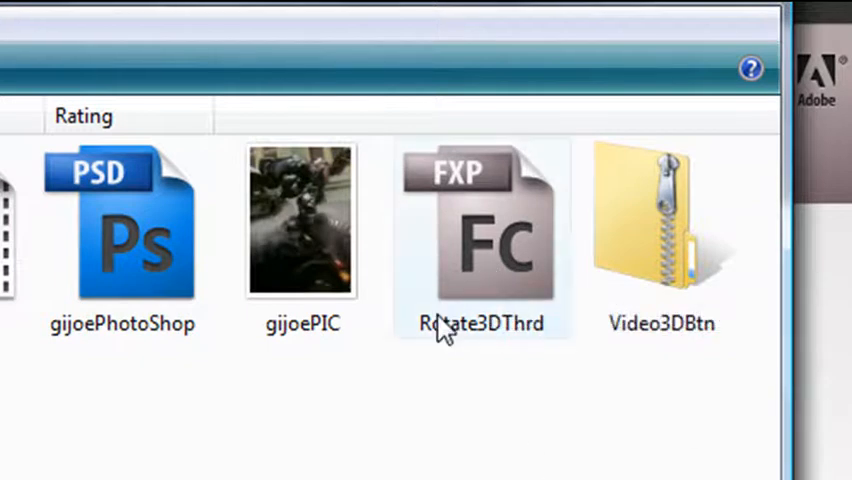
{"action": "mouse_move", "coordinate": [446, 330]}
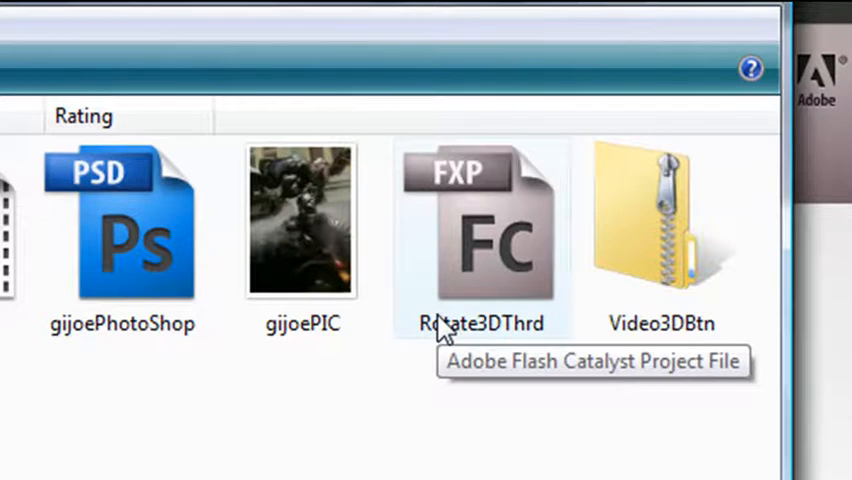
{"action": "mouse_move", "coordinate": [528, 244]}
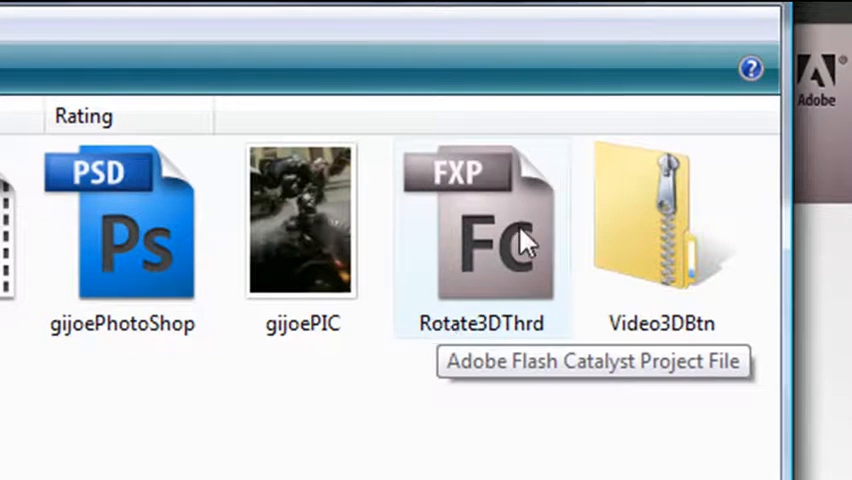
{"action": "mouse_move", "coordinate": [676, 276]}
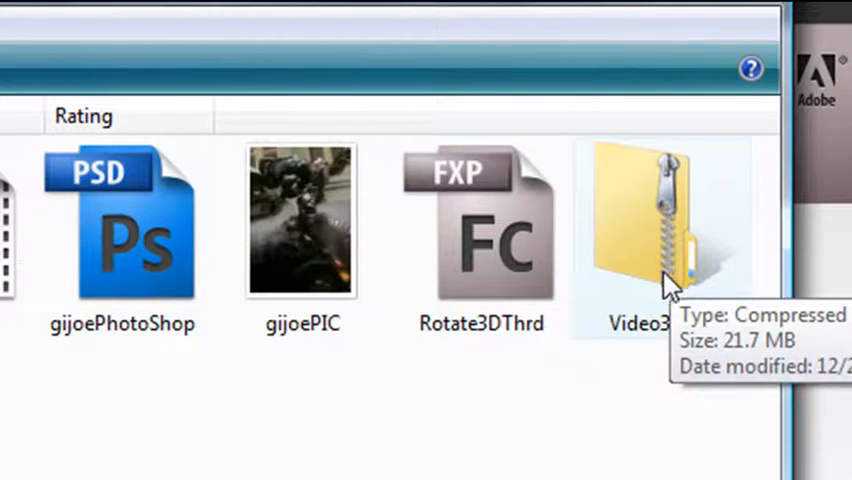
{"action": "mouse_move", "coordinate": [512, 276]}
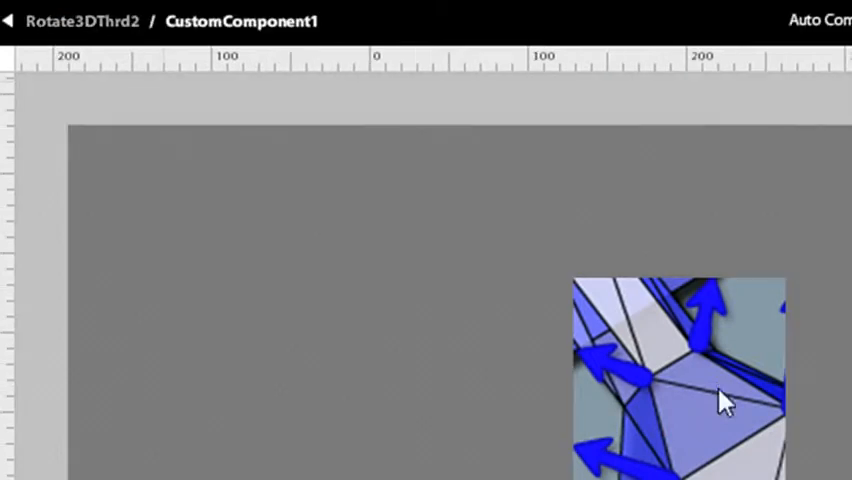
{"action": "mouse_move", "coordinate": [756, 404]}
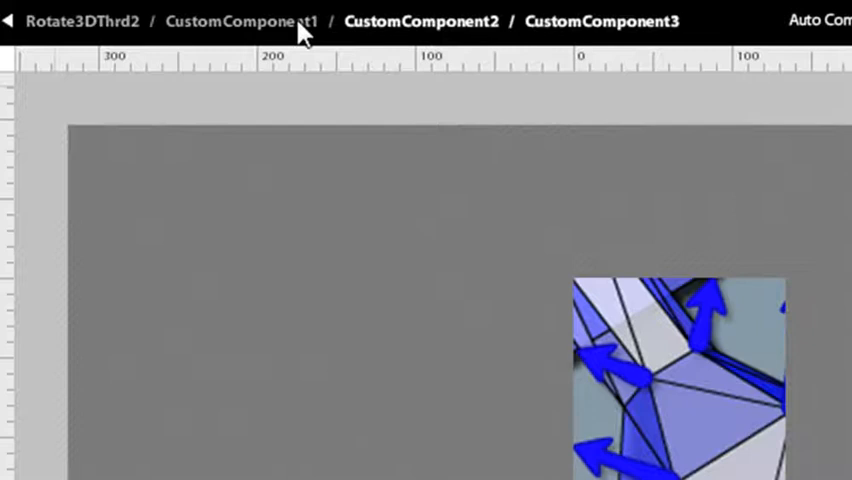
Step back up to CustomComponent1 from the breadcrumb bar.
{"action": "left_click", "coordinate": [240, 20]}
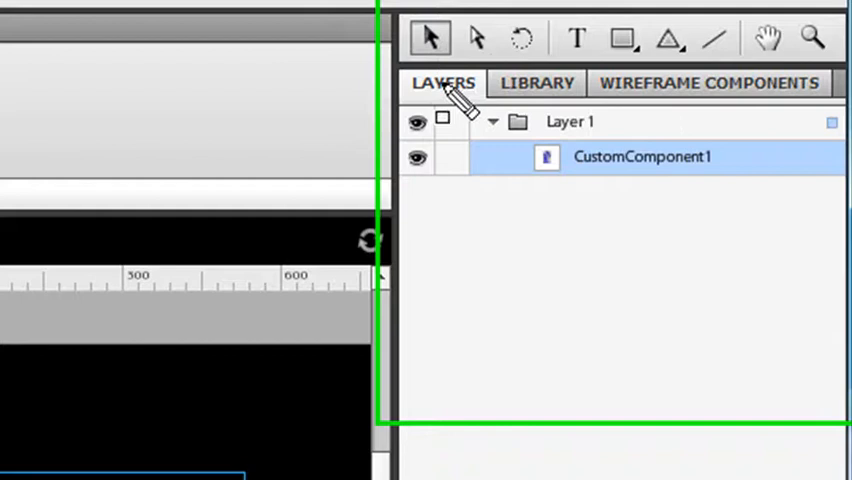
{"action": "mouse_move", "coordinate": [184, 140]}
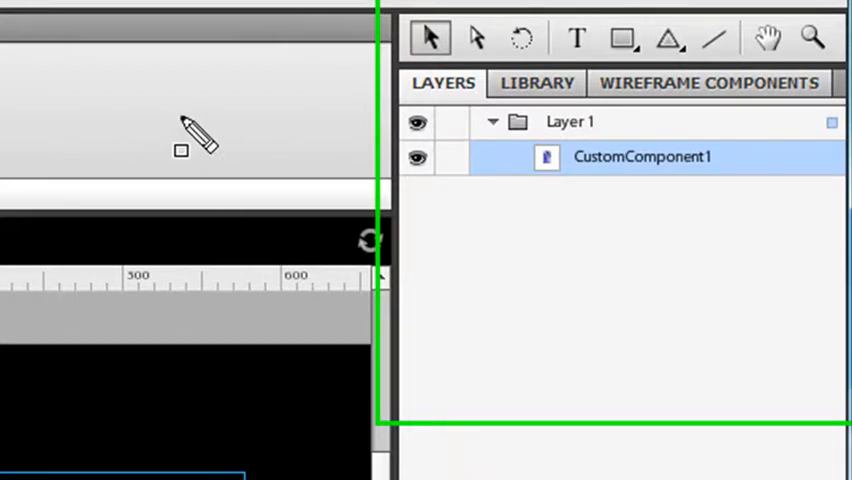
{"action": "mouse_move", "coordinate": [416, 170]}
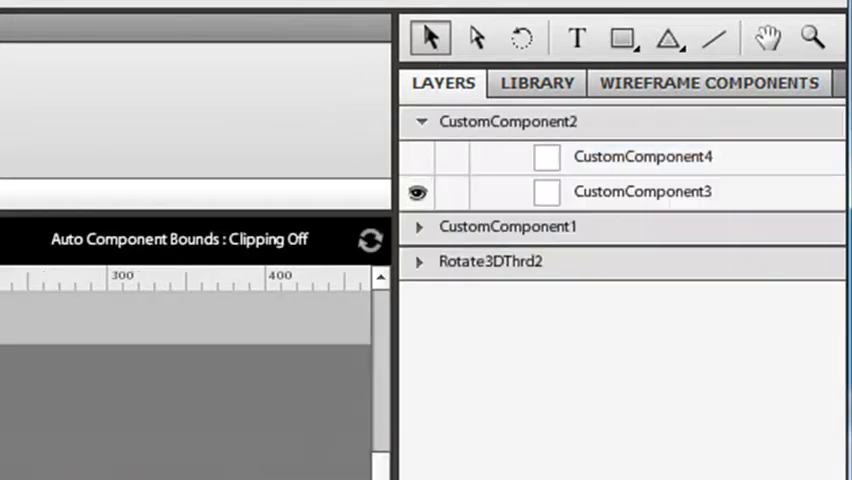
Expand CustomComponent3's layers, toggle the Text layer's visibility and restore Text above Rectangle.
{"action": "left_click", "coordinate": [420, 120]}
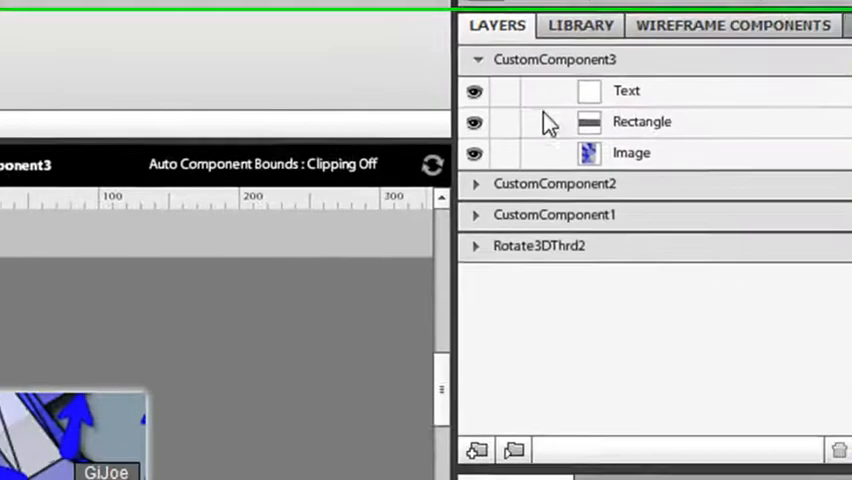
{"action": "left_click", "coordinate": [474, 90]}
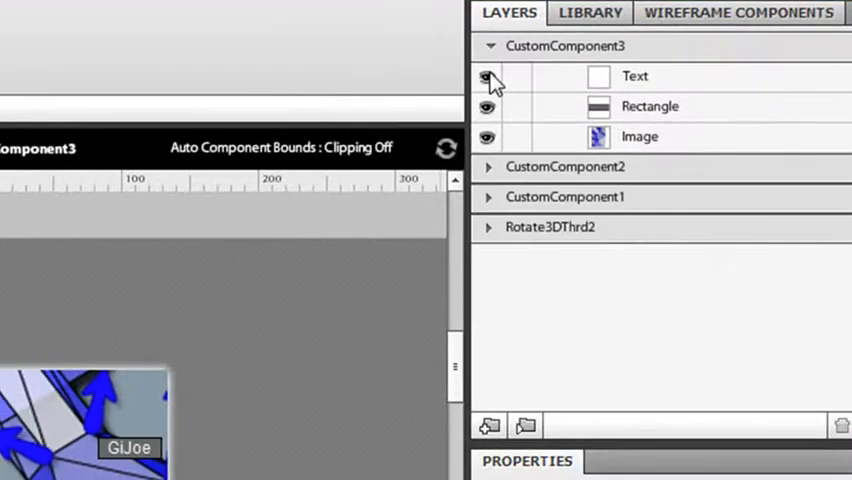
{"action": "left_click", "coordinate": [488, 76]}
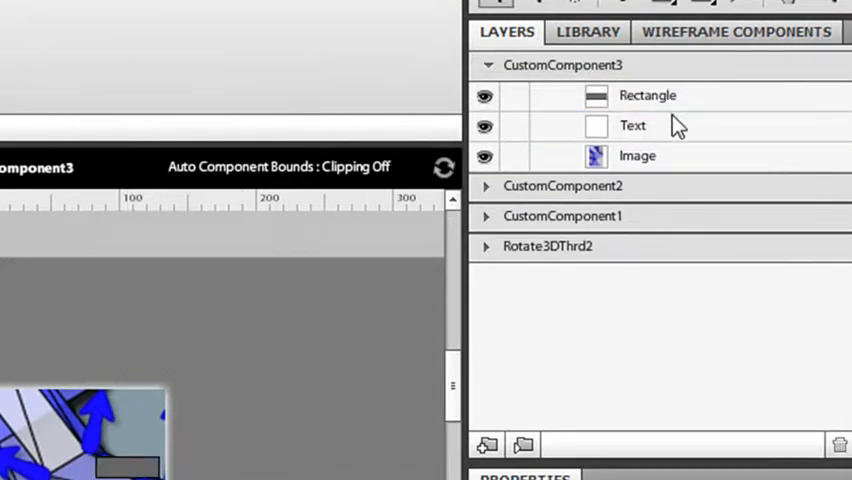
{"action": "left_click", "coordinate": [648, 96]}
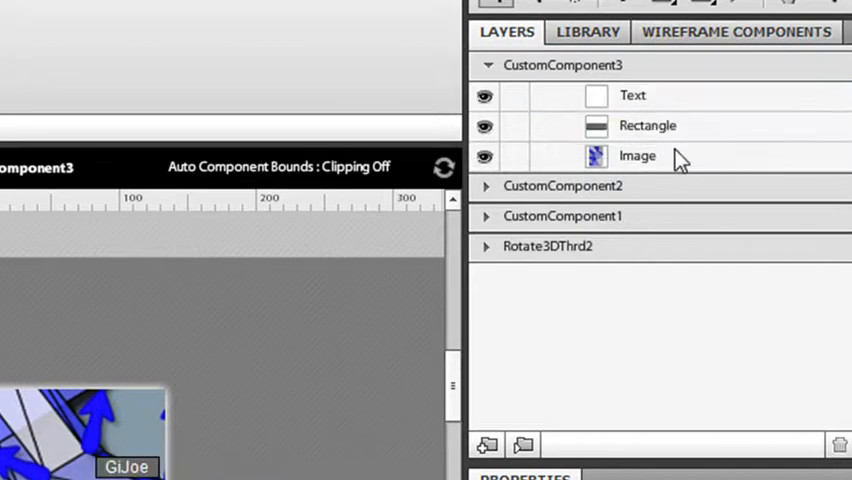
{"action": "mouse_move", "coordinate": [680, 96]}
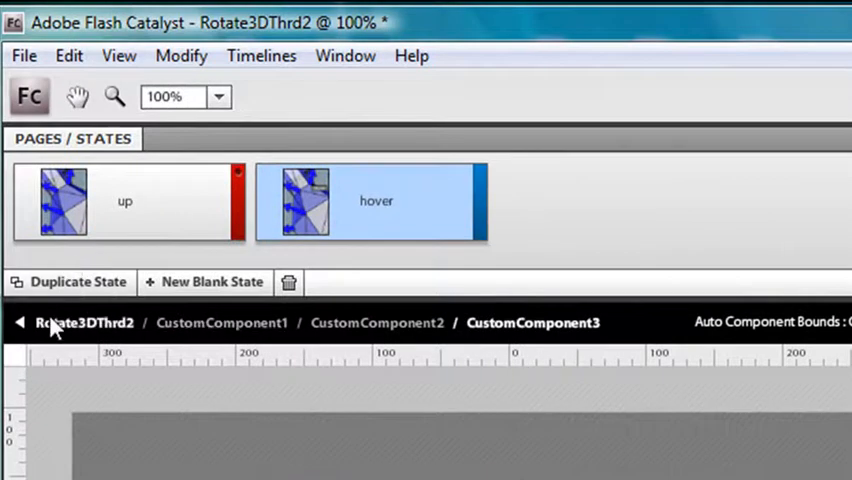
Return to the top-level page and save the project as Rotate3DThrd2.fxp on the Desktop.
{"action": "left_click", "coordinate": [18, 322]}
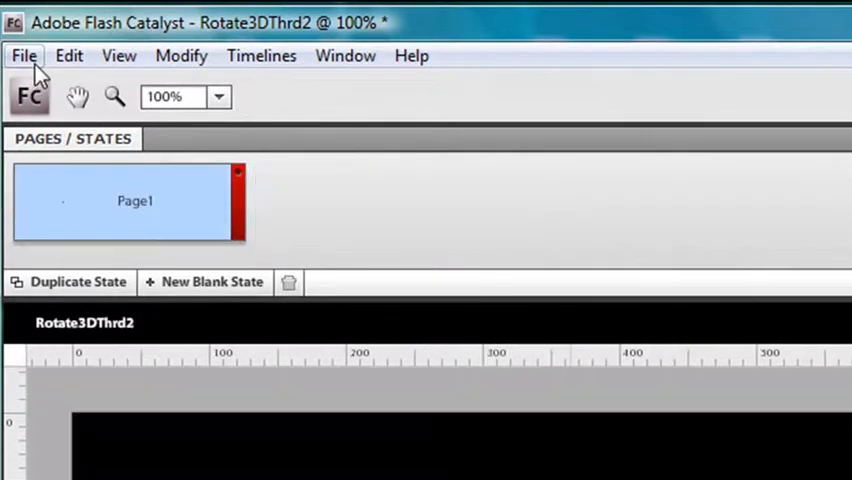
{"action": "left_click", "coordinate": [24, 56]}
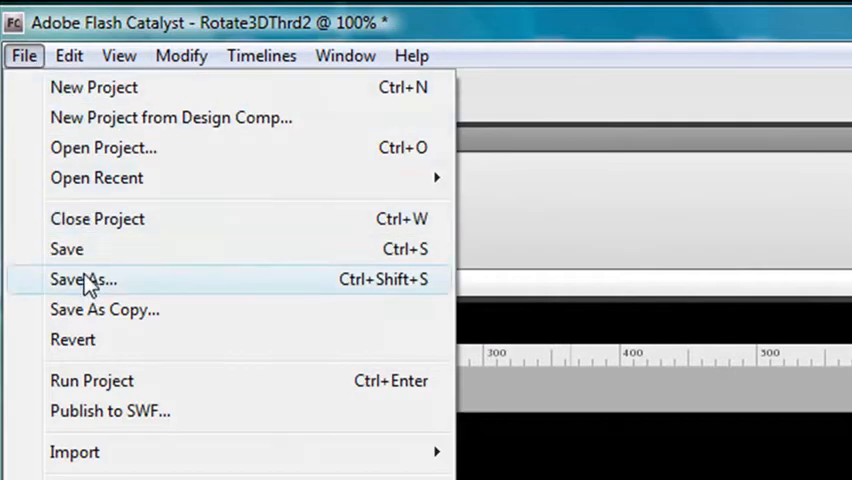
{"action": "left_click", "coordinate": [84, 280]}
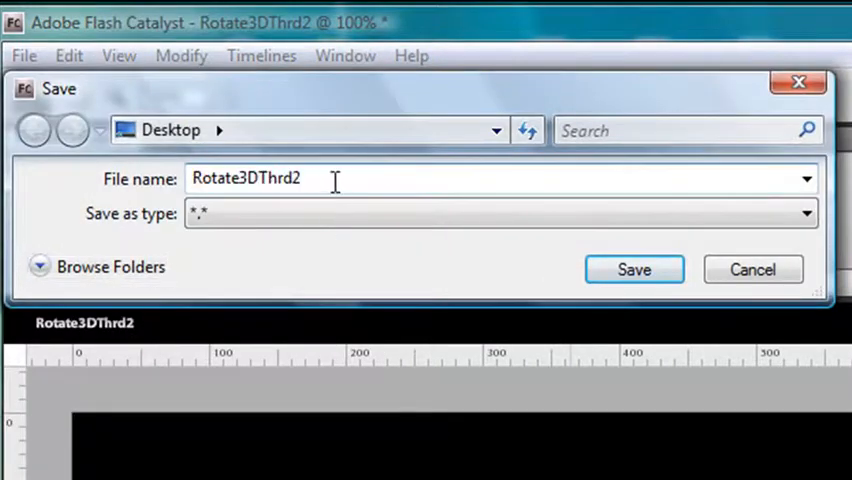
{"action": "type", "text": ".fxp"}
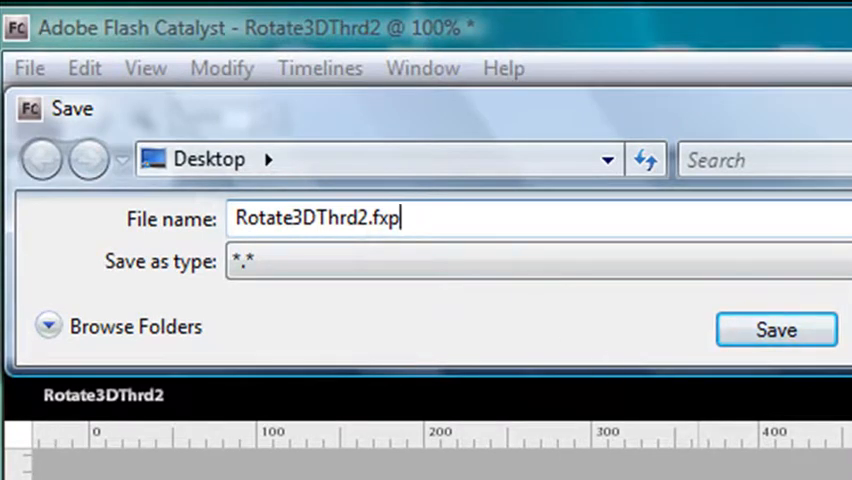
{"action": "left_click", "coordinate": [776, 328]}
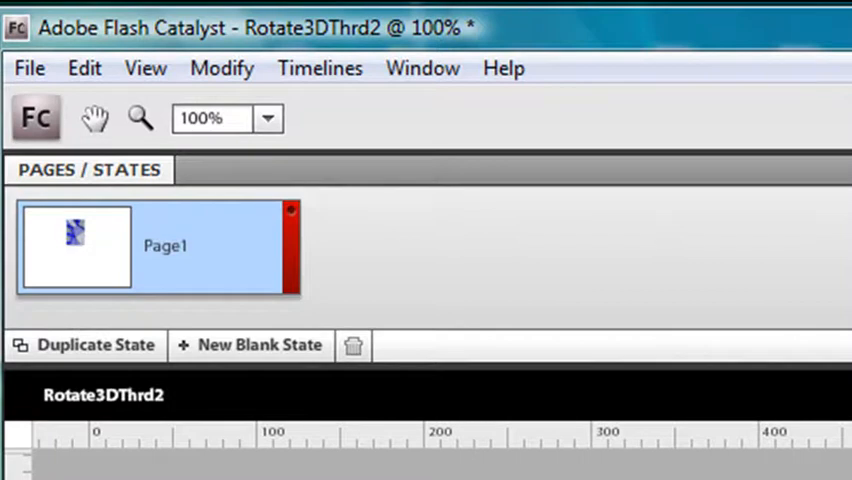
{"action": "mouse_move", "coordinate": [252, 204]}
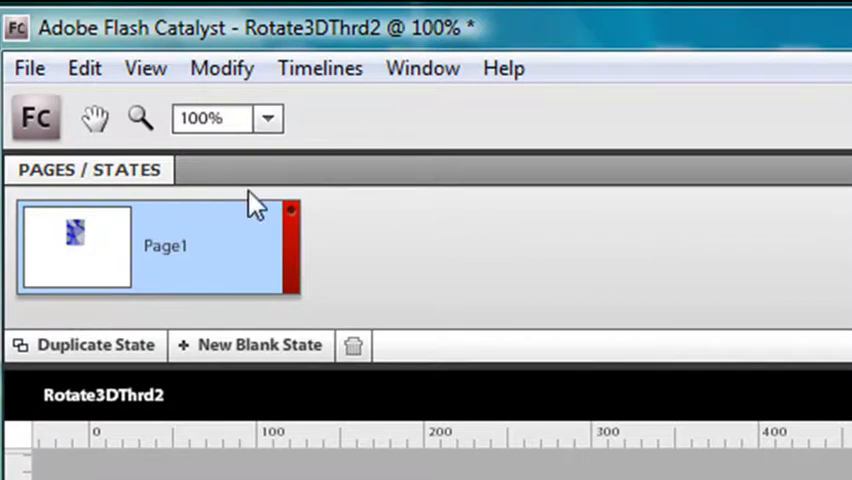
Rename the Page1 state to Main.
{"action": "double_click", "coordinate": [166, 244]}
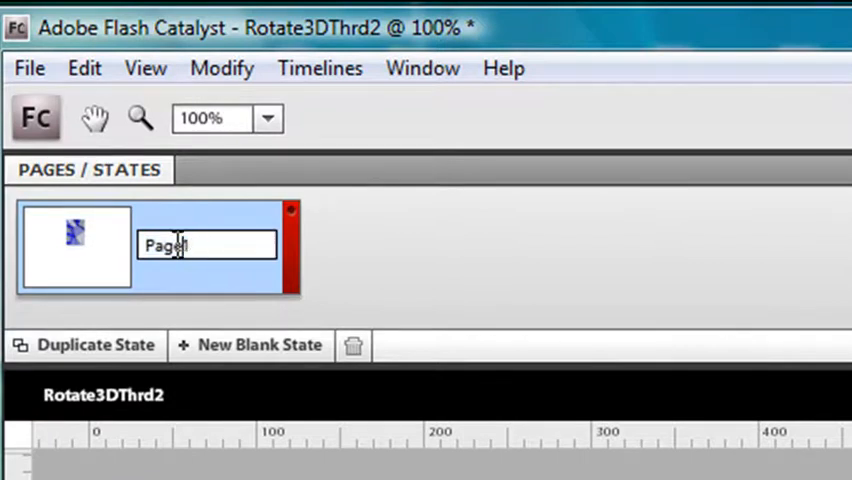
{"action": "type", "text": "Main"}
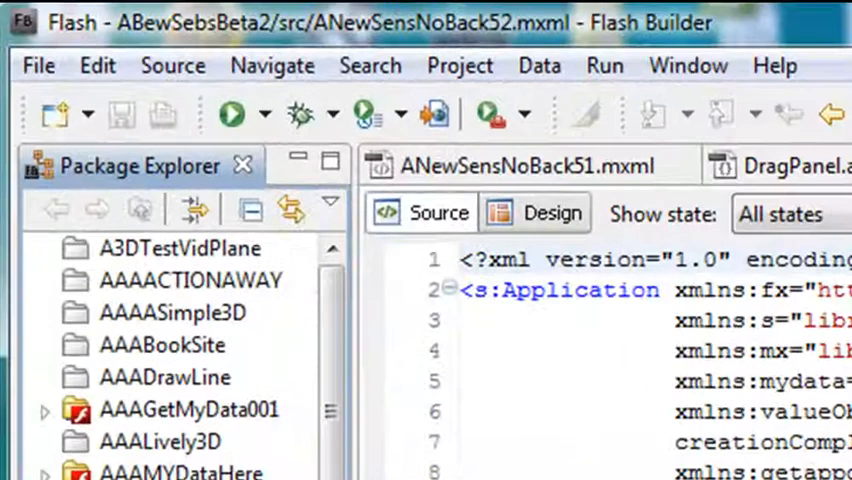
Start Import Flex Project (FXP) and browse to the Desktop for the archive.
{"action": "left_click", "coordinate": [38, 64]}
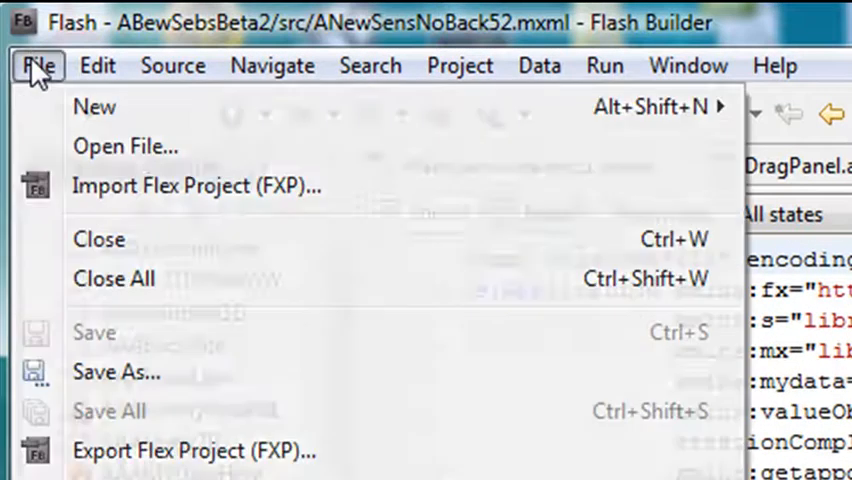
{"action": "mouse_move", "coordinate": [136, 186]}
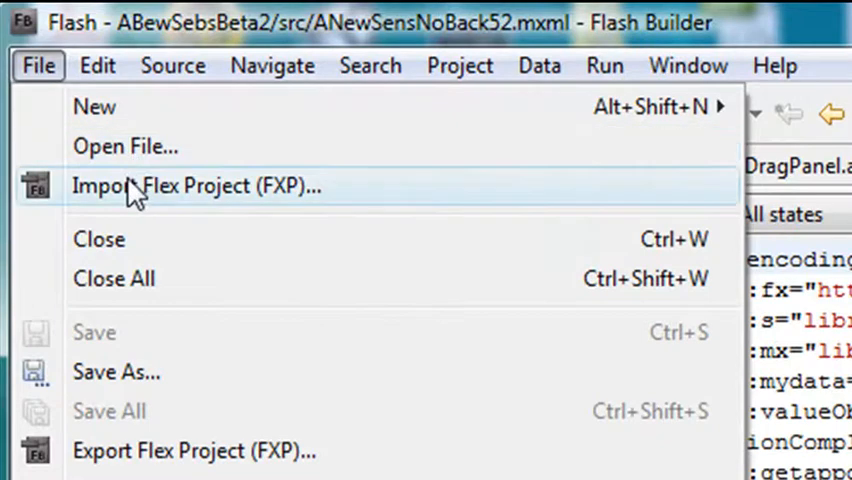
{"action": "mouse_move", "coordinate": [140, 210]}
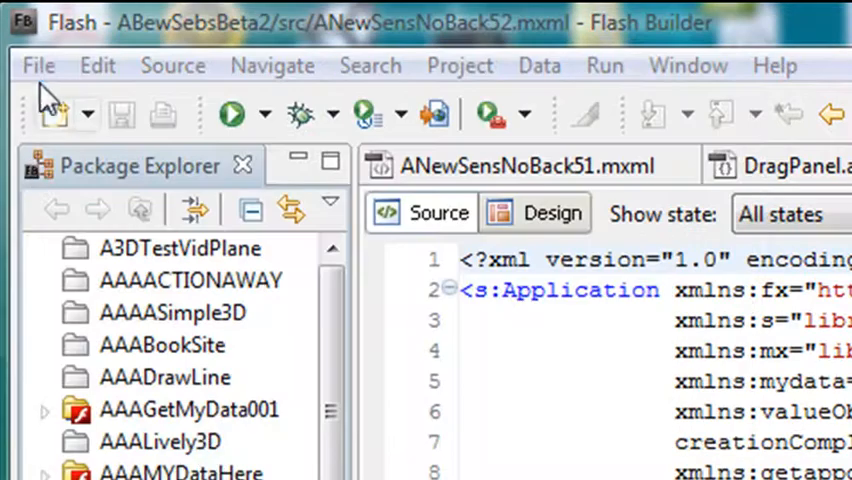
{"action": "mouse_move", "coordinate": [110, 200]}
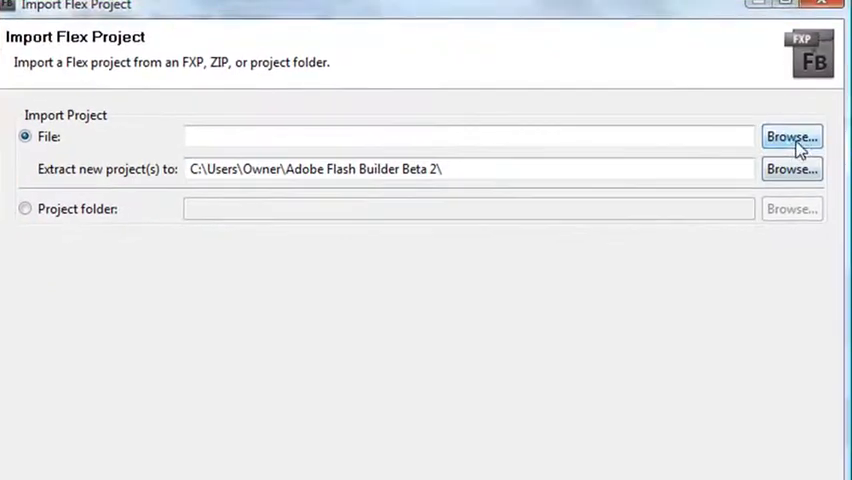
{"action": "left_click", "coordinate": [792, 136]}
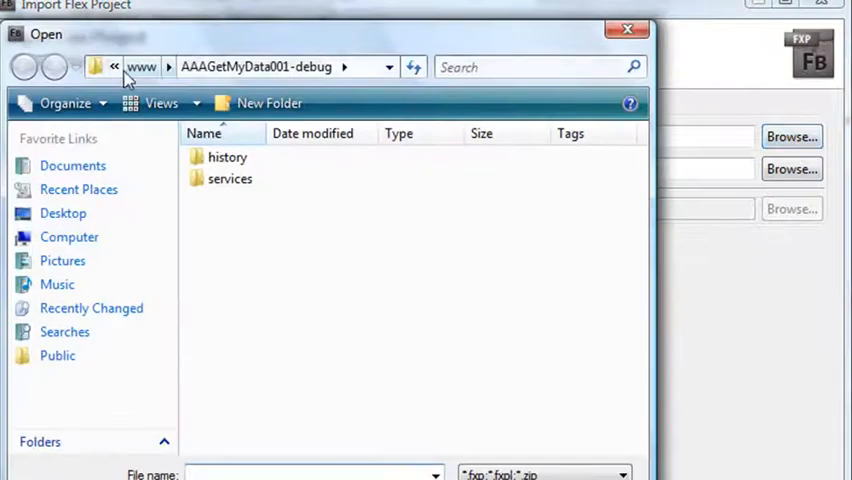
{"action": "left_click", "coordinate": [62, 212]}
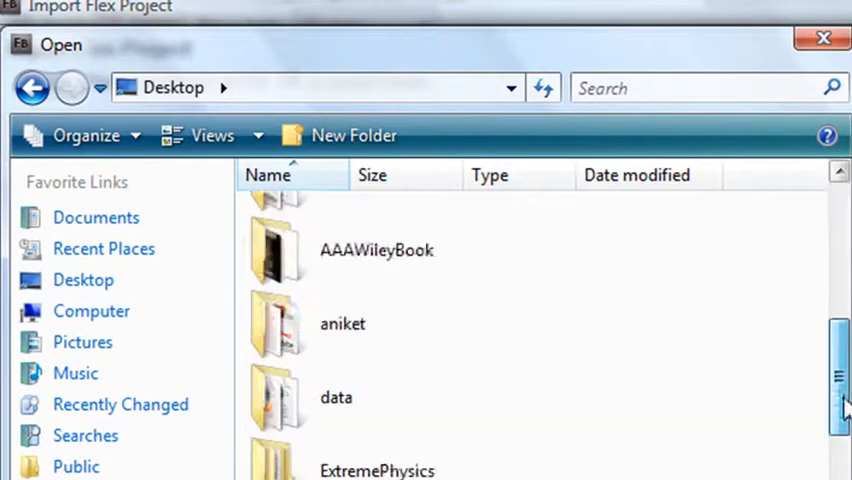
{"action": "scroll", "scroll_direction": "down", "scroll_amount": 3}
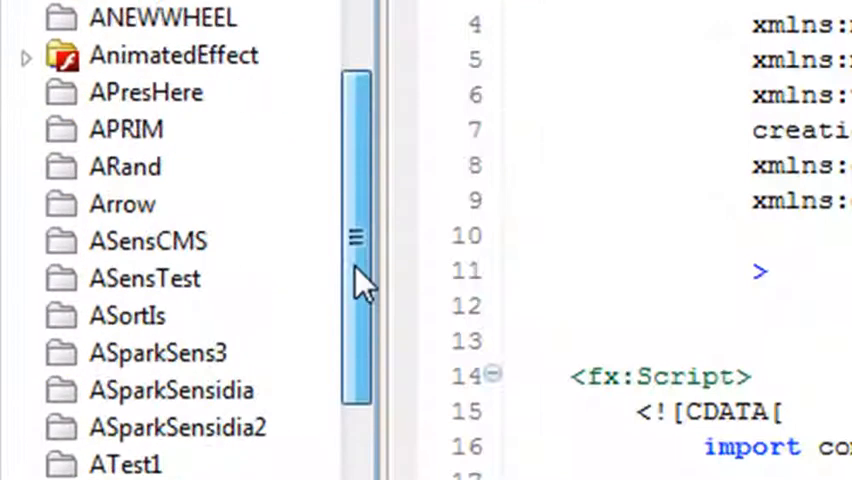
Expand Rotate3DThrd2 with src, assets.images and components to show ch04Thumb.png and CustomComponent1–4.
{"action": "scroll", "scroll_direction": "down", "scroll_amount": 3}
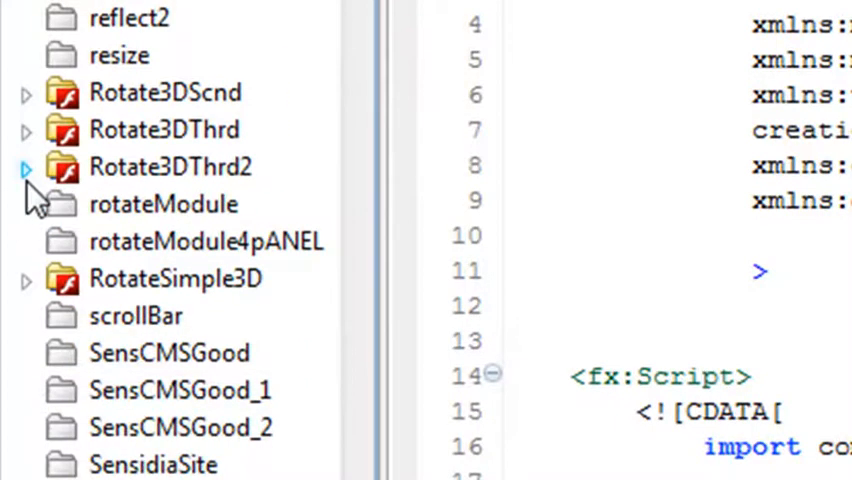
{"action": "left_click", "coordinate": [28, 166]}
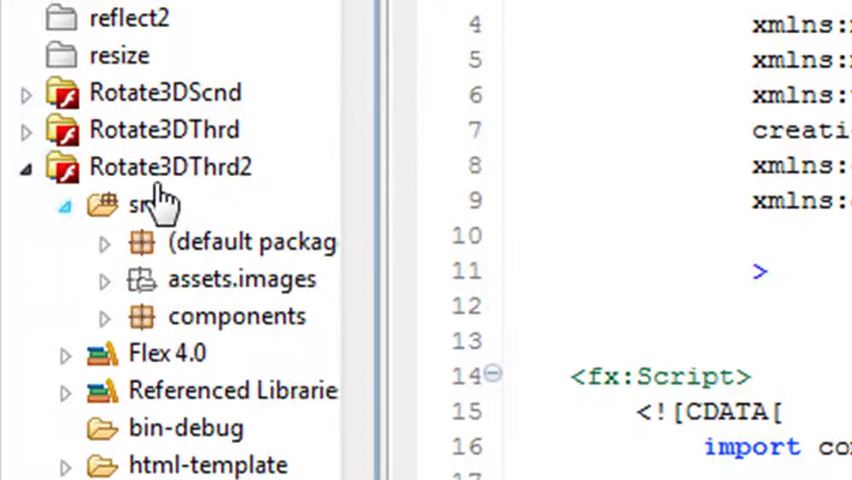
{"action": "left_click", "coordinate": [104, 280]}
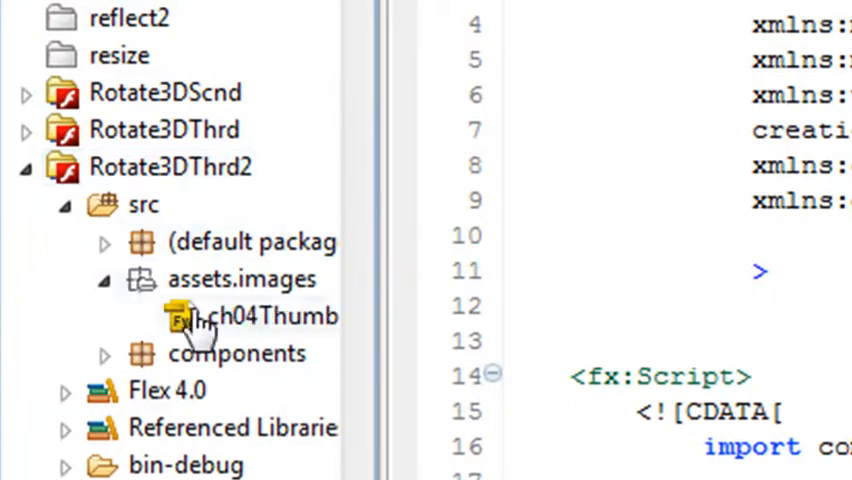
{"action": "left_click", "coordinate": [258, 316]}
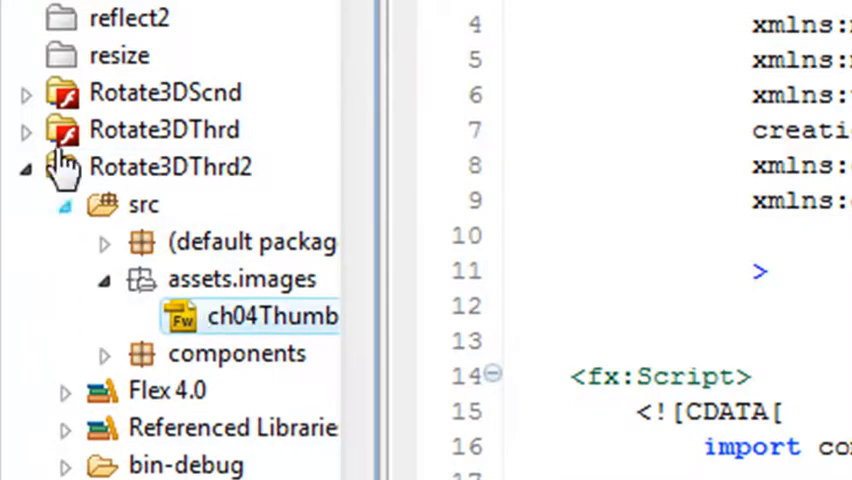
{"action": "left_click", "coordinate": [104, 354]}
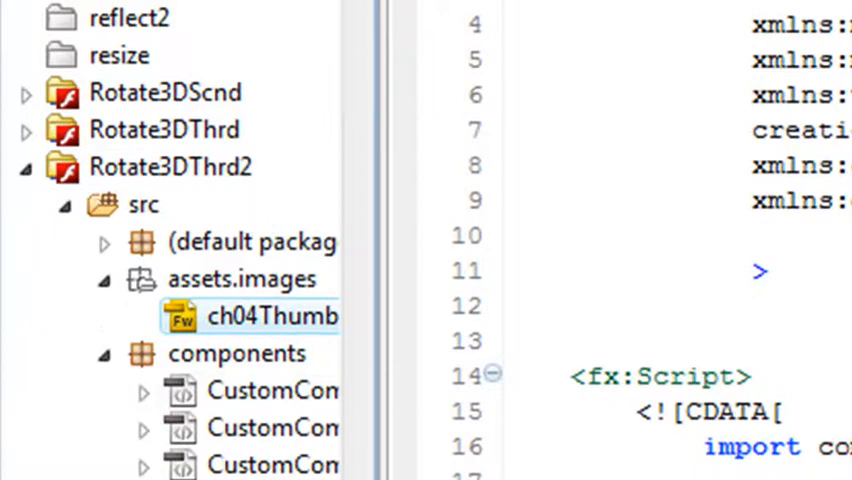
{"action": "scroll", "scroll_direction": "down", "scroll_amount": 3}
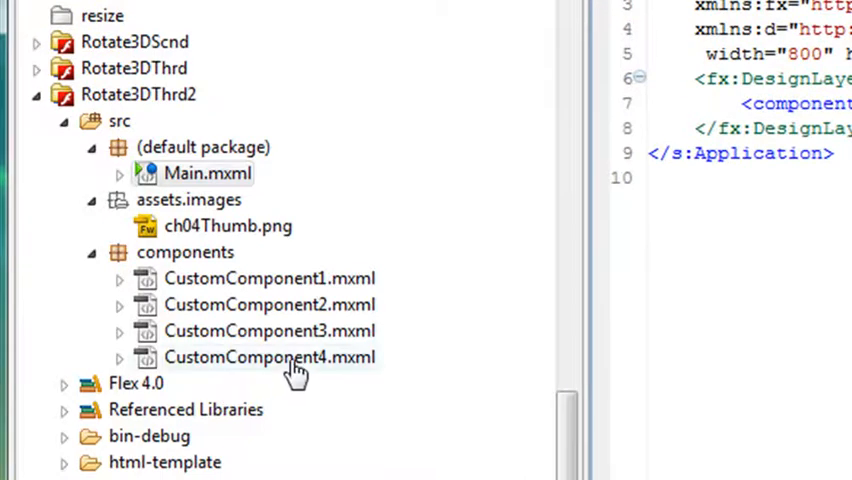
{"action": "mouse_move", "coordinate": [310, 378]}
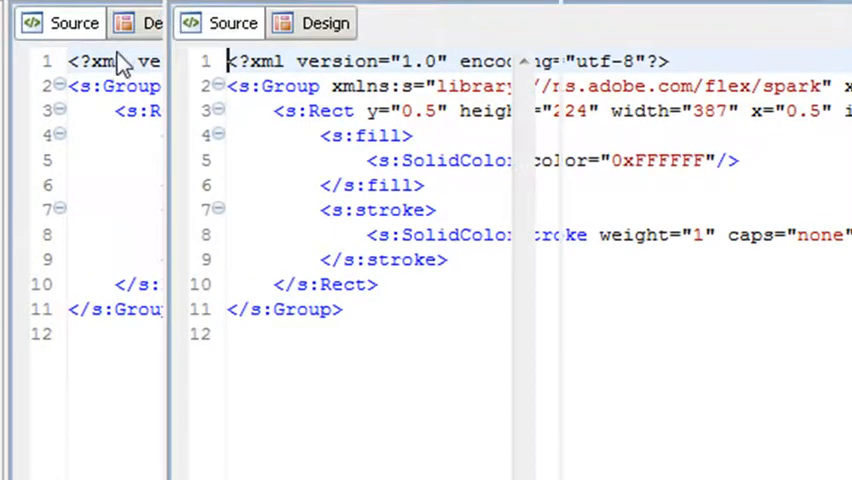
View a custom component's MXML with its filled, stroked Rect markup.
{"action": "left_click", "coordinate": [324, 22]}
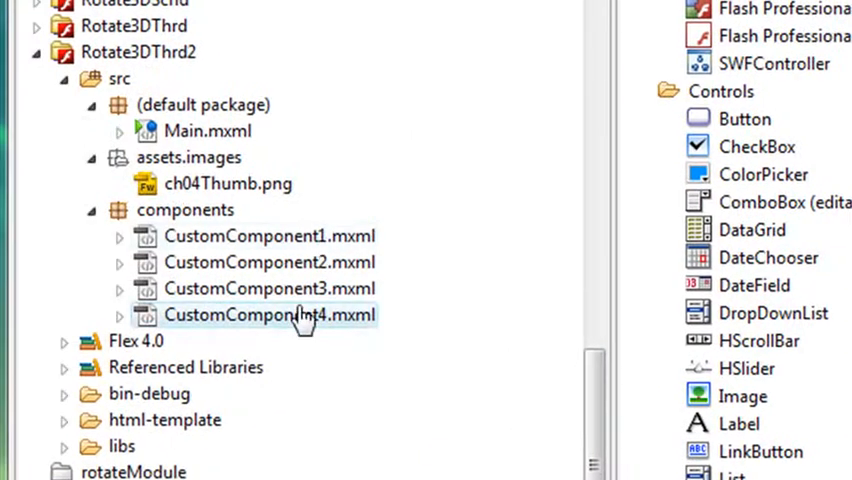
Rename CustomComponent4.mxml to VideoComp with references updated.
{"action": "right_click", "coordinate": [268, 314]}
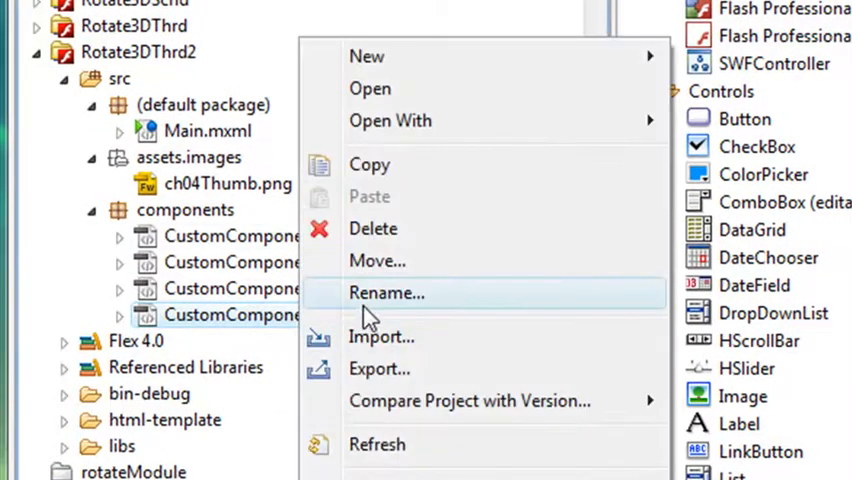
{"action": "left_click", "coordinate": [386, 292]}
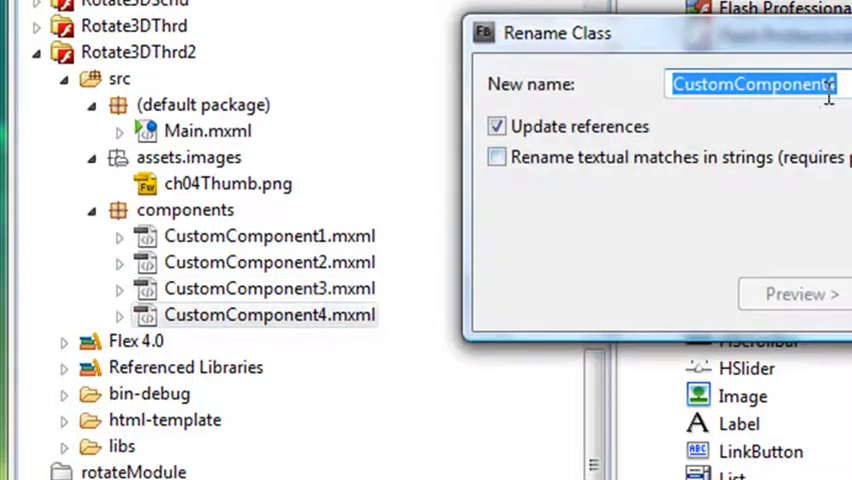
{"action": "type", "text": "V"}
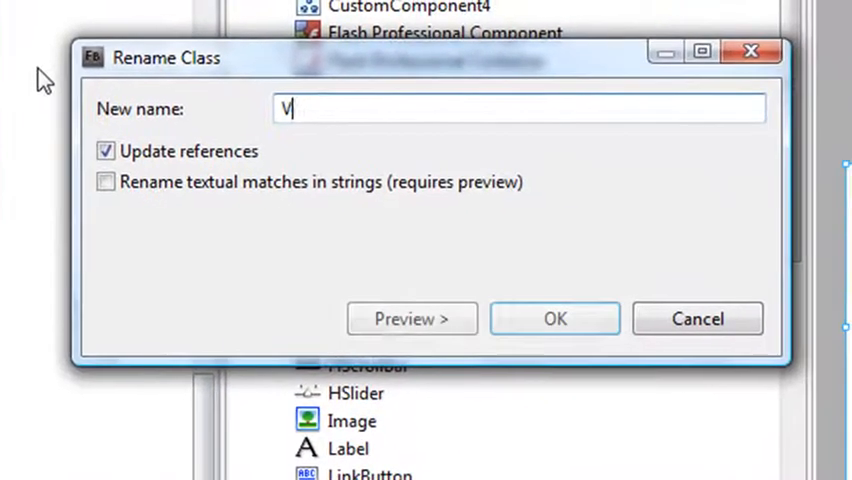
{"action": "type", "text": "ideoComp"}
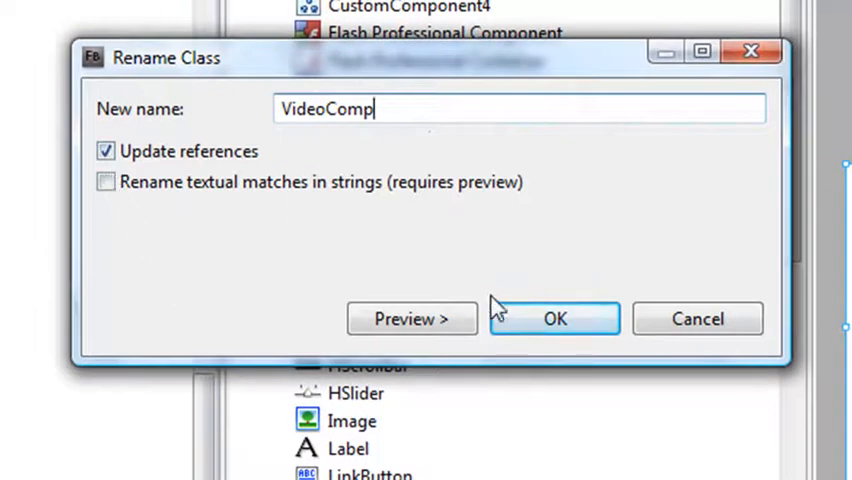
{"action": "left_click", "coordinate": [556, 318]}
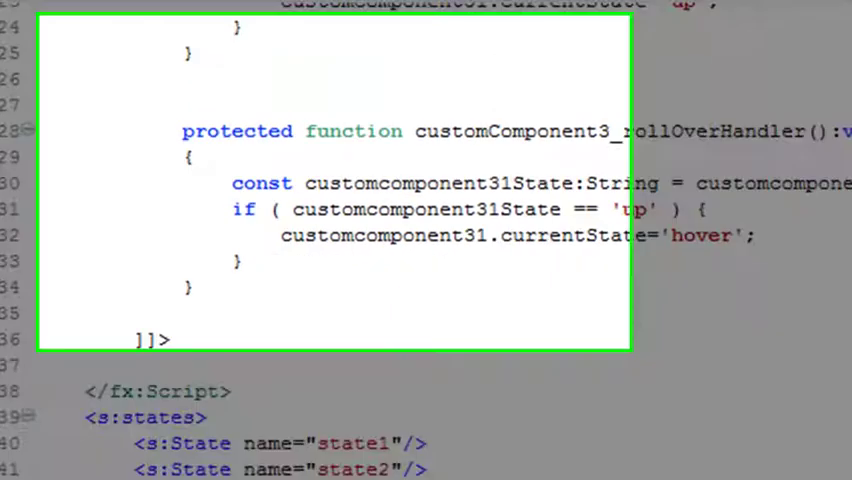
Scroll Main.mxml to the components:VideoComp declaration replacing CustomComponent4.
{"action": "scroll", "scroll_direction": "down", "scroll_amount": 3}
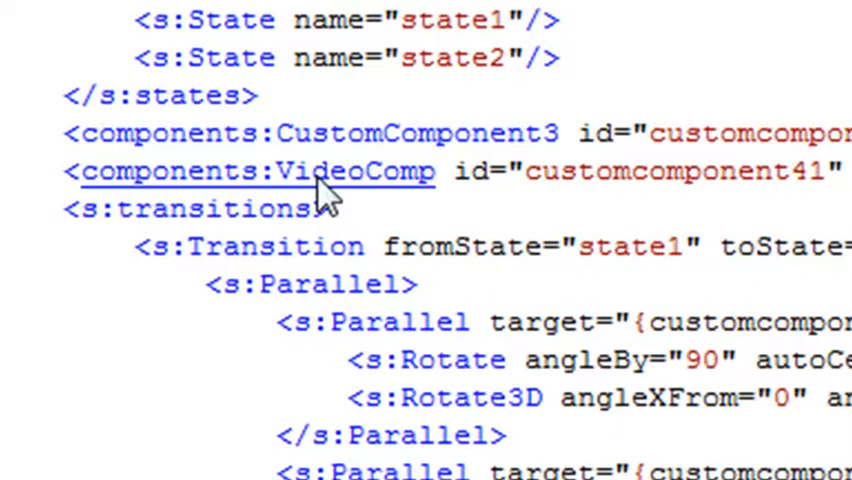
{"action": "mouse_move", "coordinate": [380, 200]}
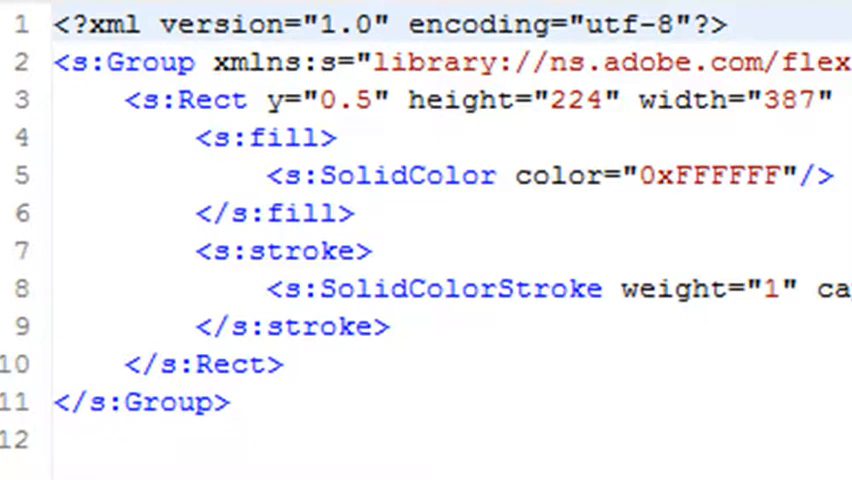
Switch back to Main.mxml and scroll to the VideoComp and CustomComponent3 declarations.
{"action": "left_click", "coordinate": [56, 24]}
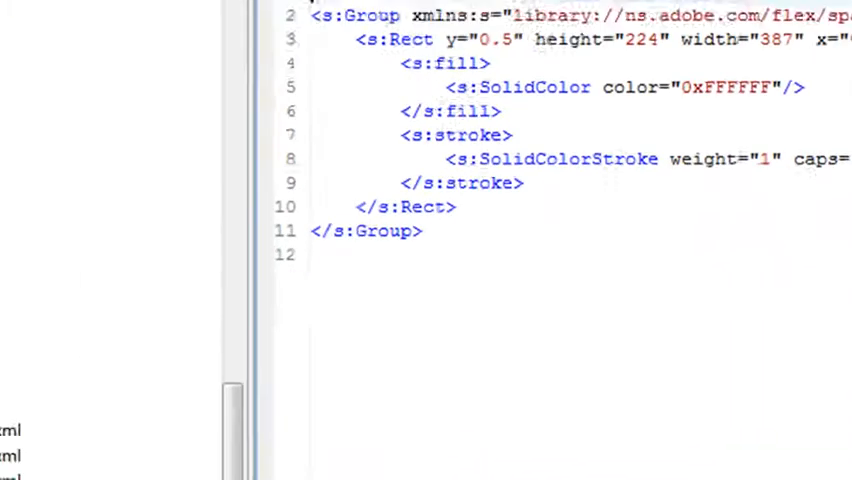
{"action": "scroll", "scroll_direction": "up", "scroll_amount": 3}
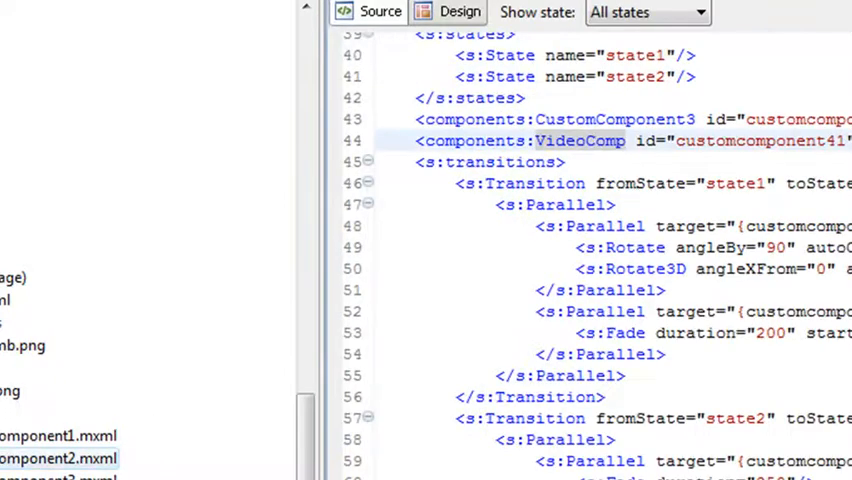
{"action": "scroll", "scroll_direction": "up", "scroll_amount": 3}
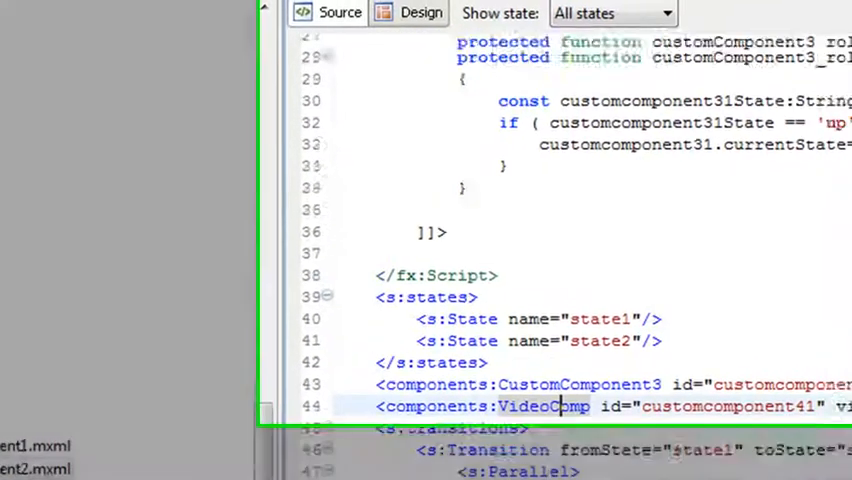
{"action": "scroll", "scroll_direction": "down", "scroll_amount": 3}
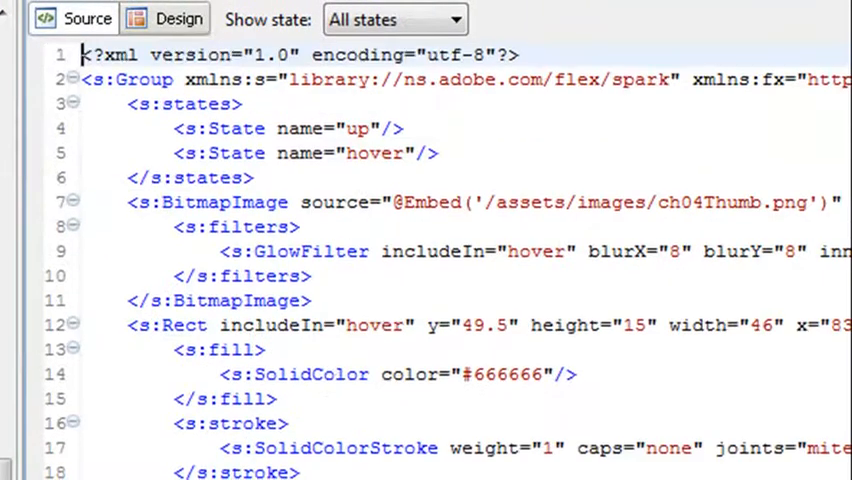
{"action": "scroll", "scroll_direction": "down", "scroll_amount": 3}
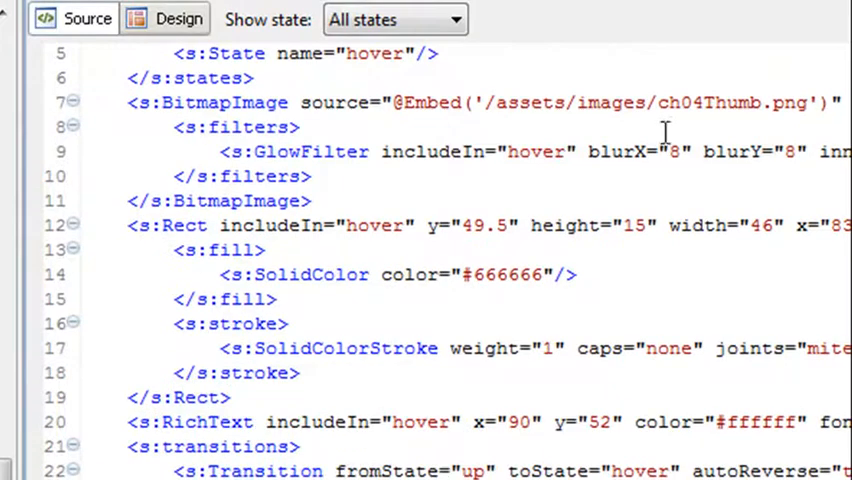
{"action": "mouse_move", "coordinate": [660, 102]}
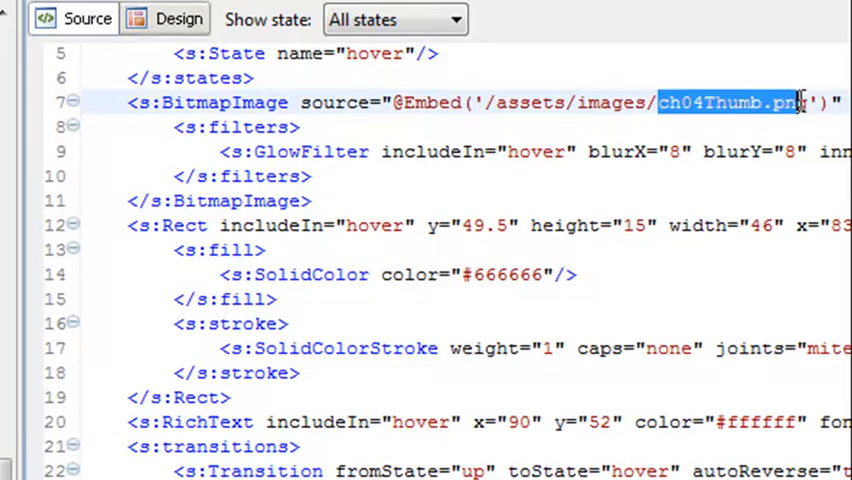
{"action": "mouse_move", "coordinate": [770, 102]}
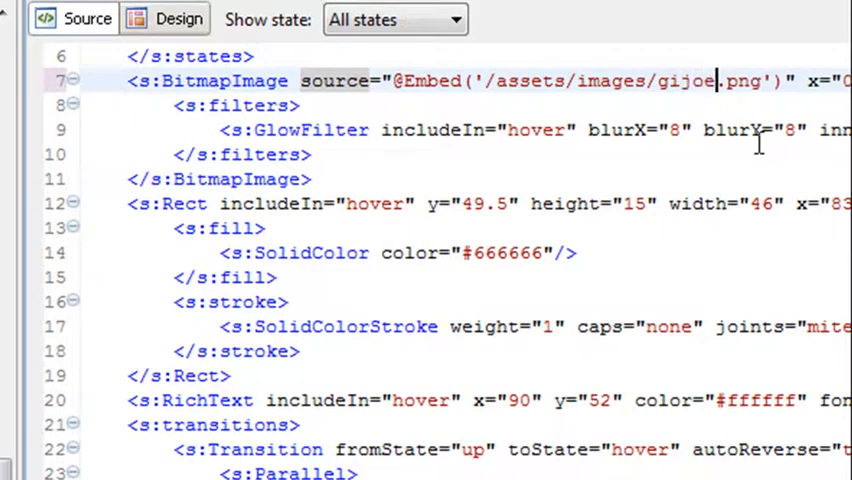
{"action": "type", "text": "PIC"}
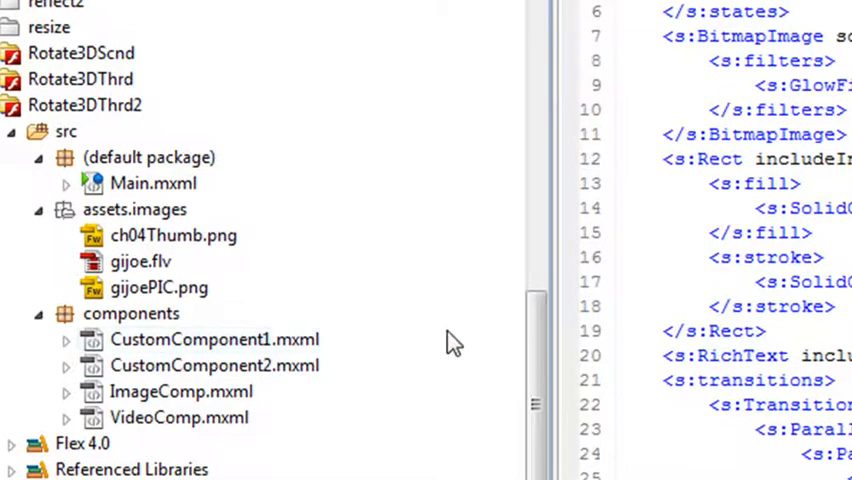
{"action": "mouse_move", "coordinate": [490, 28]}
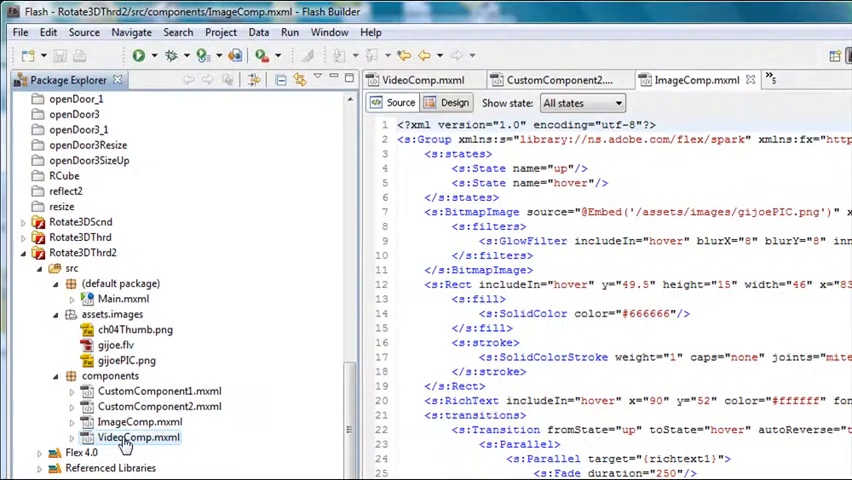
Bring VideoComp.mxml up in Design view ready for visual layout.
{"action": "double_click", "coordinate": [140, 436]}
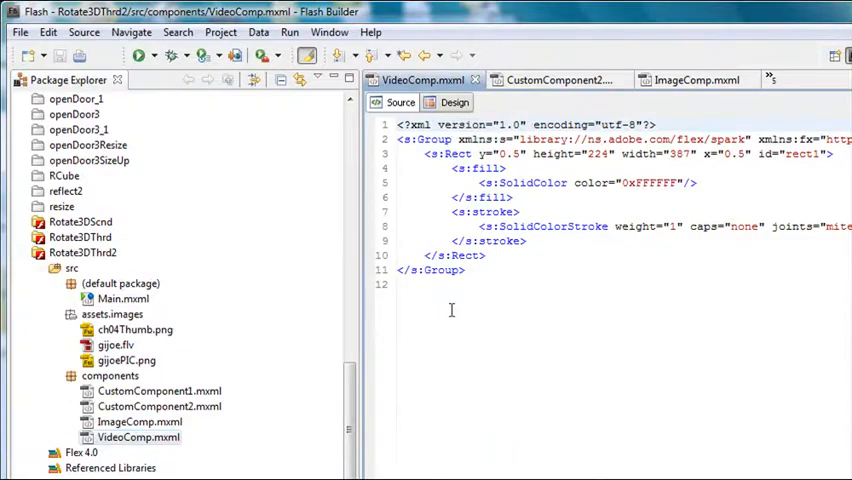
{"action": "left_click", "coordinate": [454, 100]}
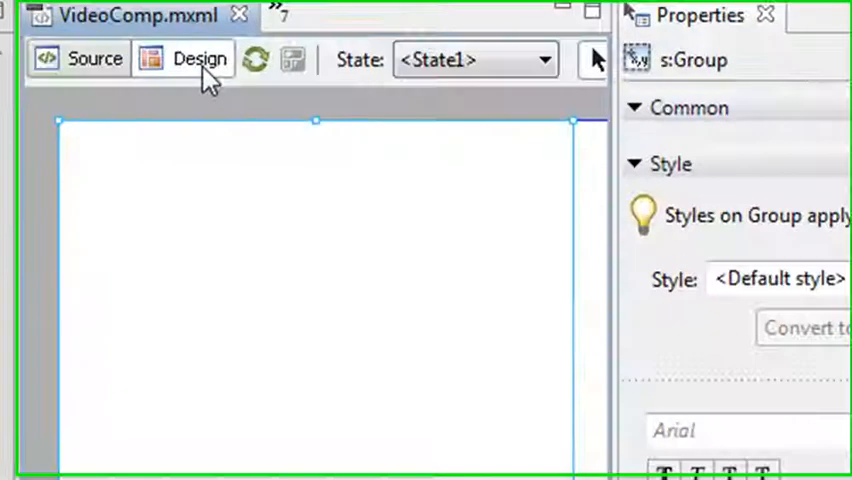
{"action": "left_click", "coordinate": [148, 26]}
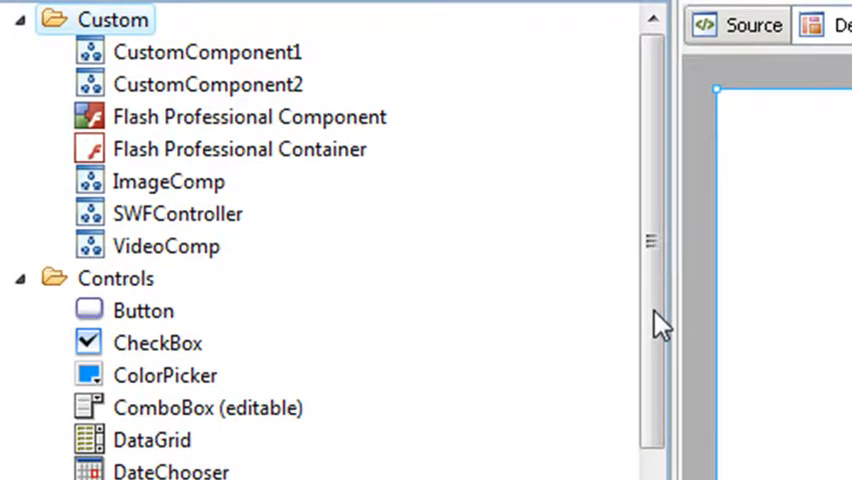
{"action": "mouse_move", "coordinate": [520, 358]}
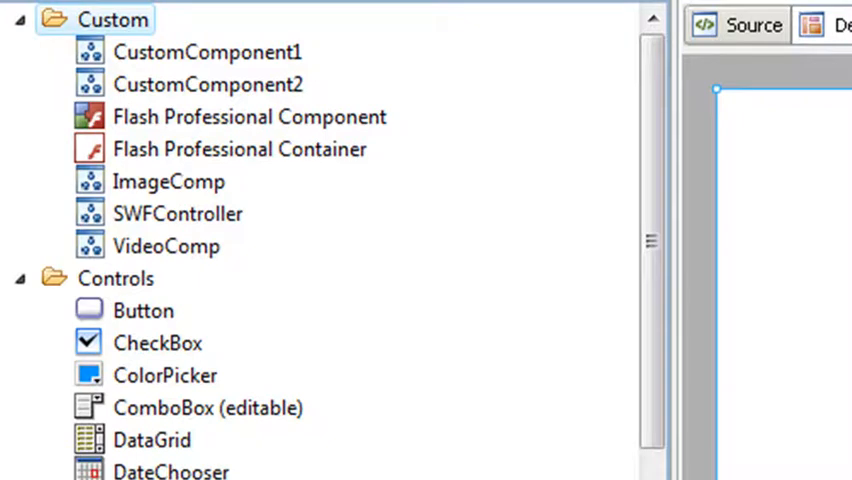
Add a VideoPlayer at the canvas top-left and stretch it to 389 by 225.
{"action": "scroll", "scroll_direction": "down", "scroll_amount": 3}
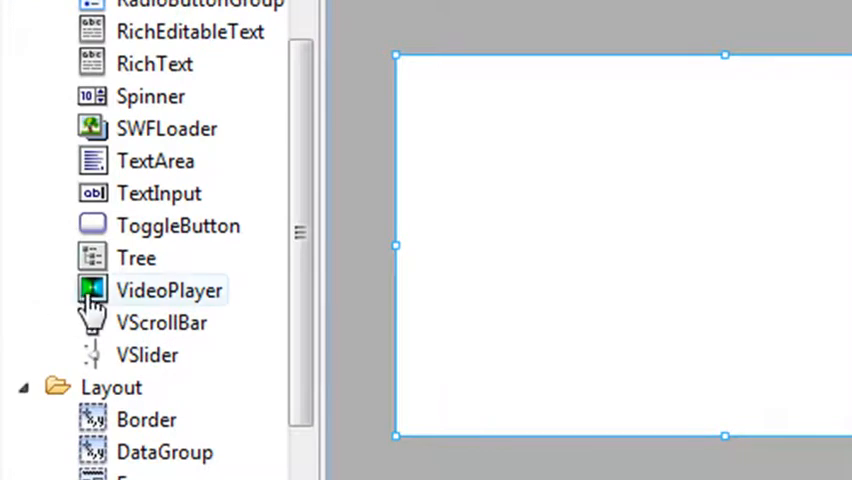
{"action": "left_click_drag", "start_coordinate": [168, 290], "coordinate": [416, 80]}
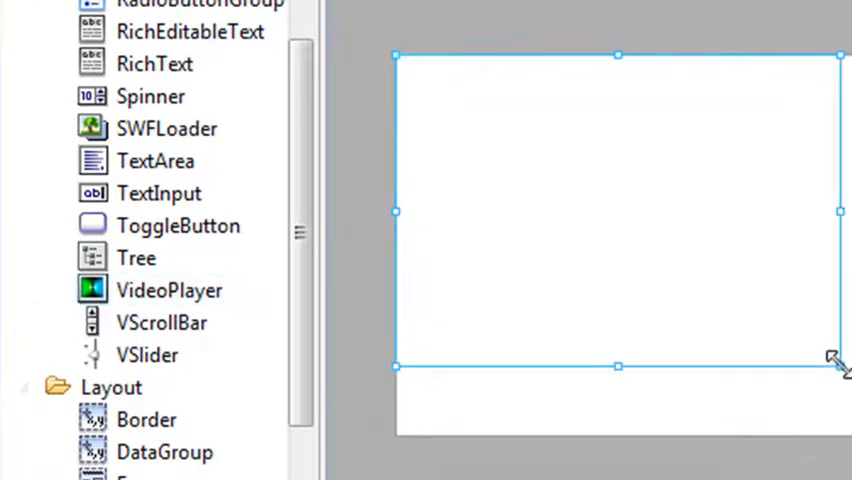
{"action": "left_click_drag", "start_coordinate": [836, 368], "coordinate": [838, 436]}
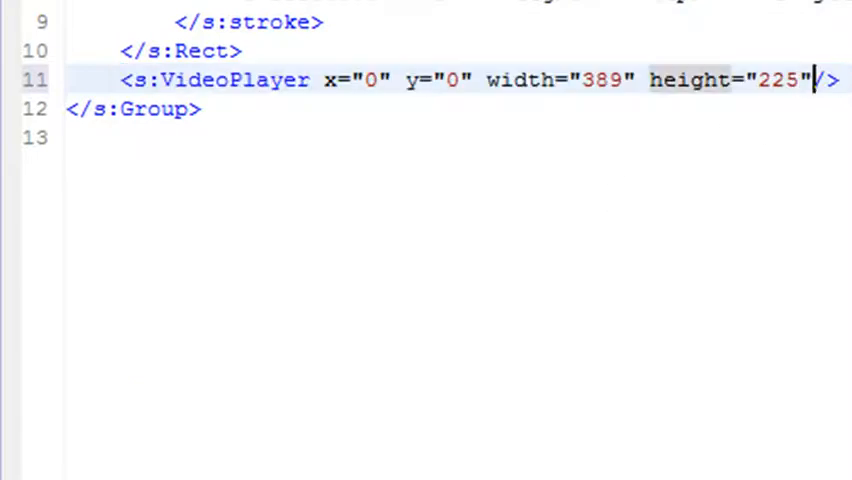
Give the VideoPlayer tag source="assets/images/gijoe.flv".
{"action": "key", "text": "Backspace"}
{"action": "type", "text": "  sourc    "}
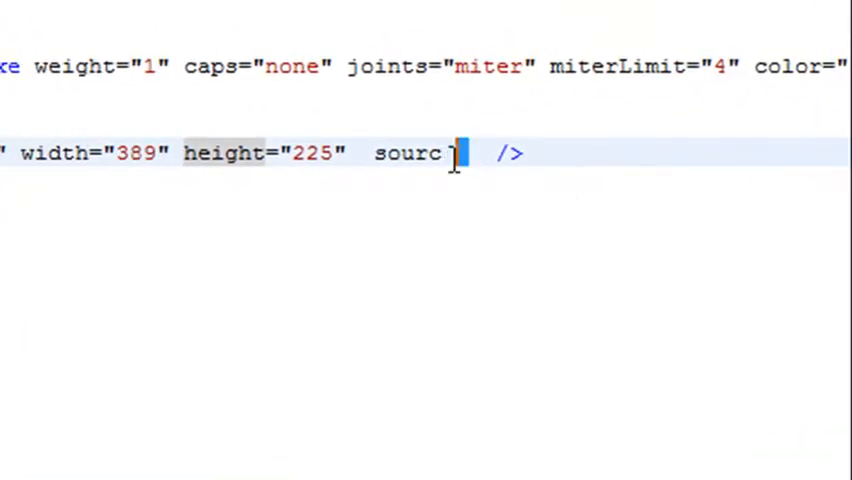
{"action": "type", "text": "s"}
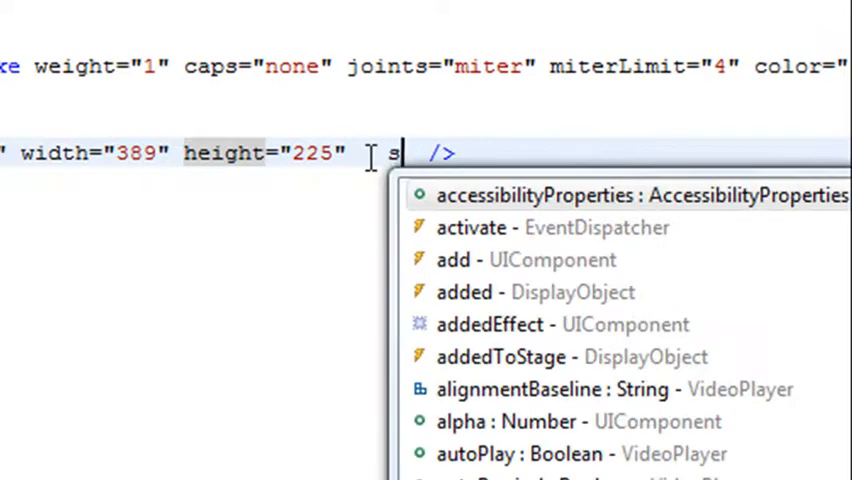
{"action": "type", "text": "ource=\""}
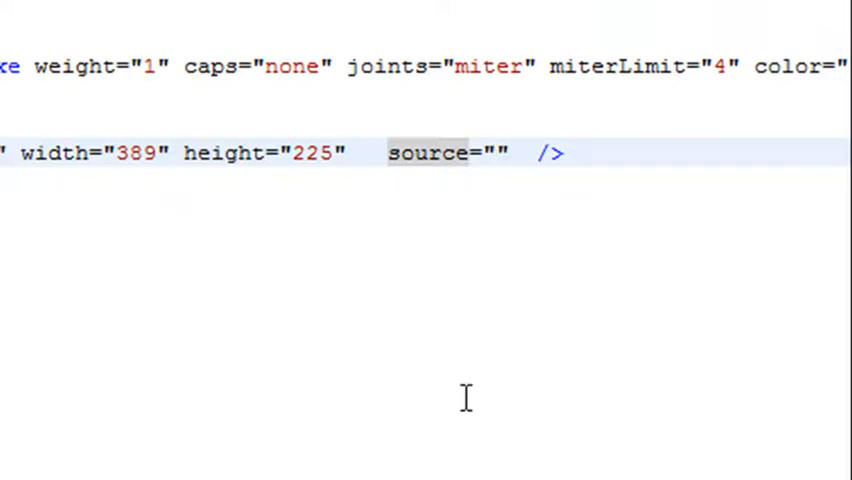
{"action": "type", "text": "assets"}
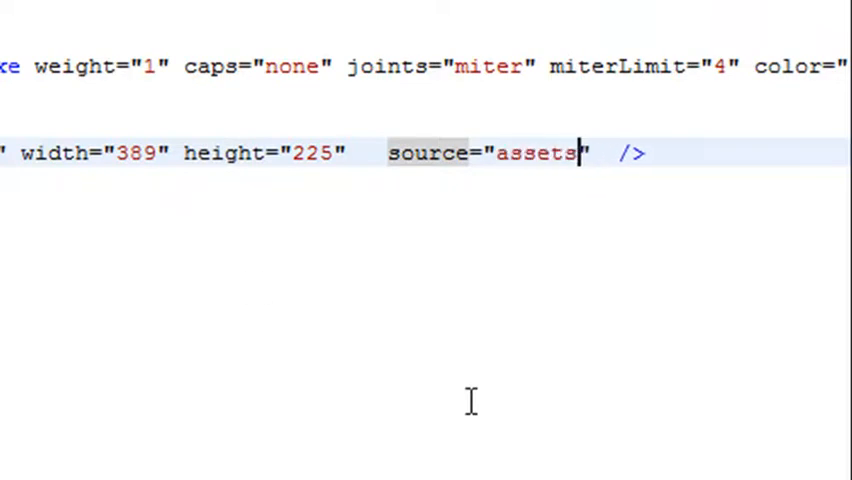
{"action": "type", "text": "/images/"}
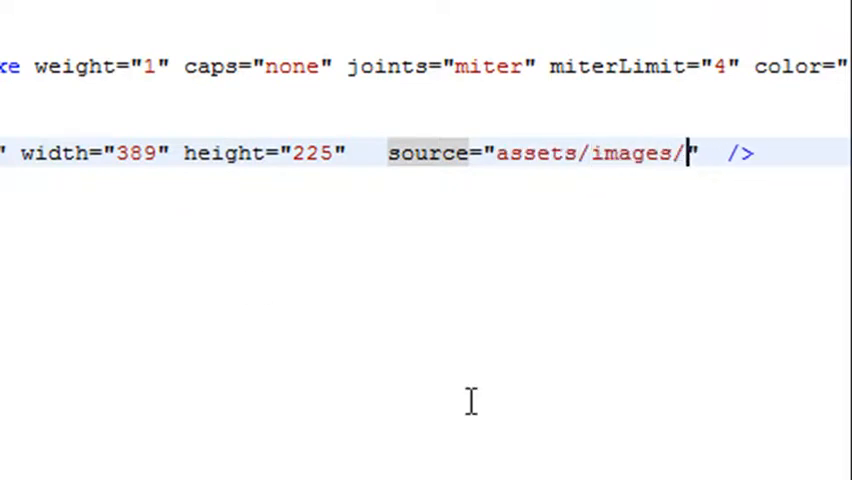
{"action": "type", "text": "gijoe"}
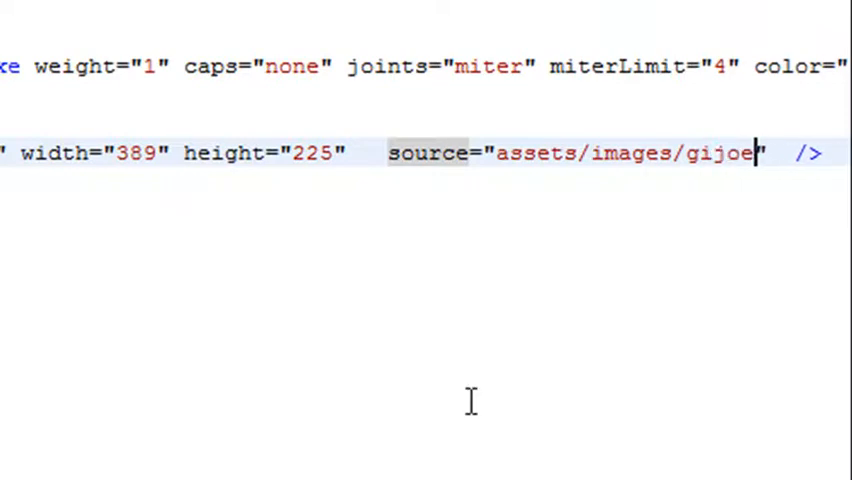
{"action": "type", "text": ".flv"}
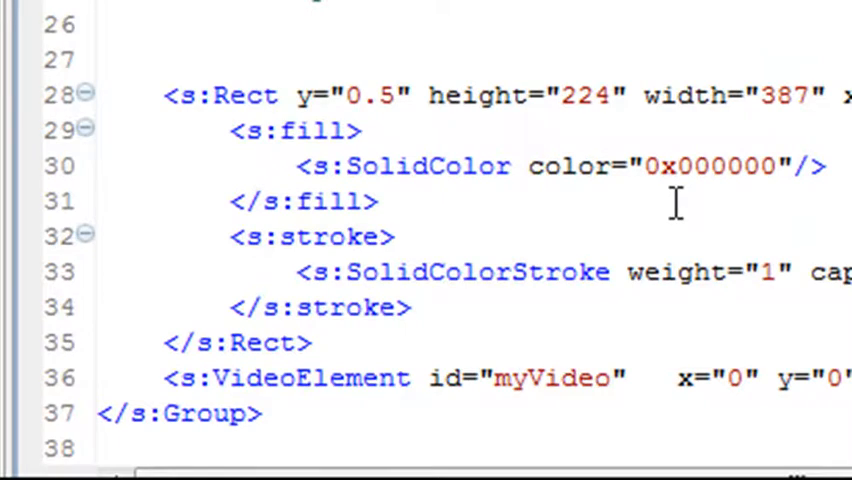
Scroll through VideoComp.mxml to review the myVideo VideoElement and black rect1 fill.
{"action": "scroll", "scroll_direction": "right", "scroll_amount": 3}
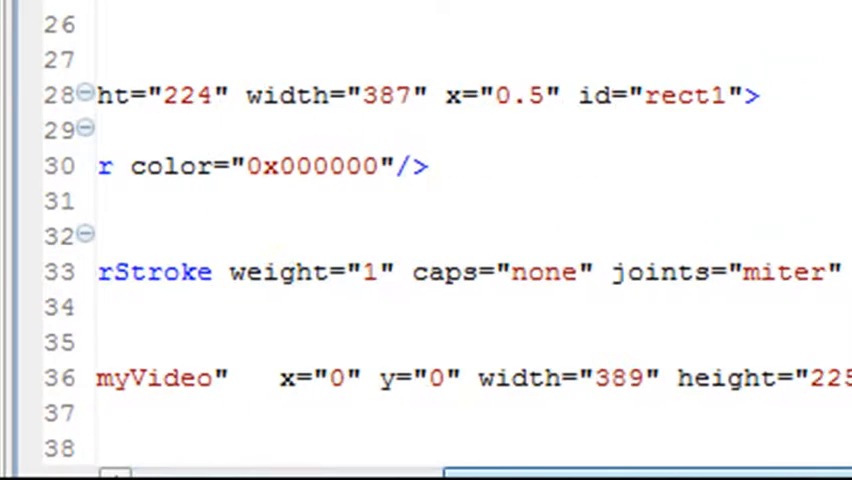
{"action": "scroll", "scroll_direction": "right", "scroll_amount": 3}
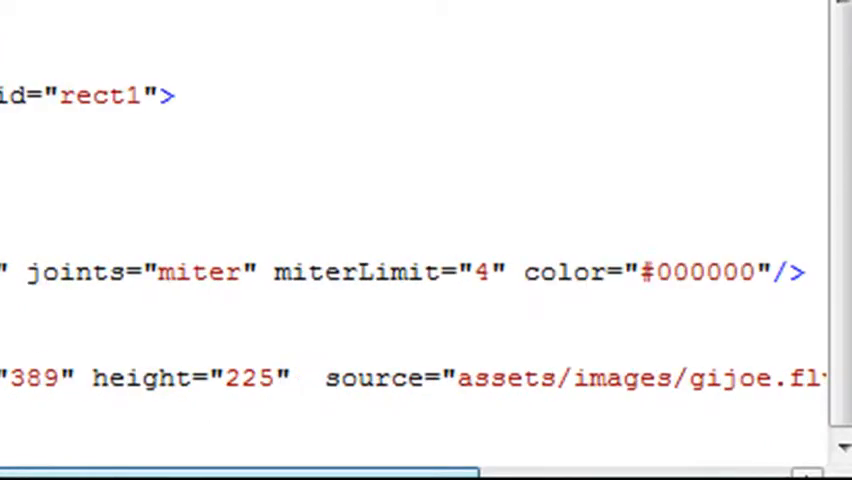
{"action": "scroll", "scroll_direction": "up", "scroll_amount": 3}
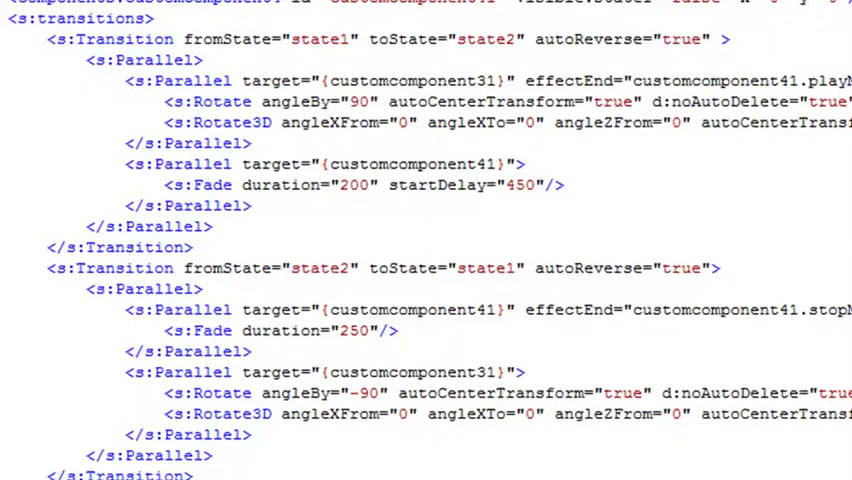
{"action": "mouse_move", "coordinate": [688, 158]}
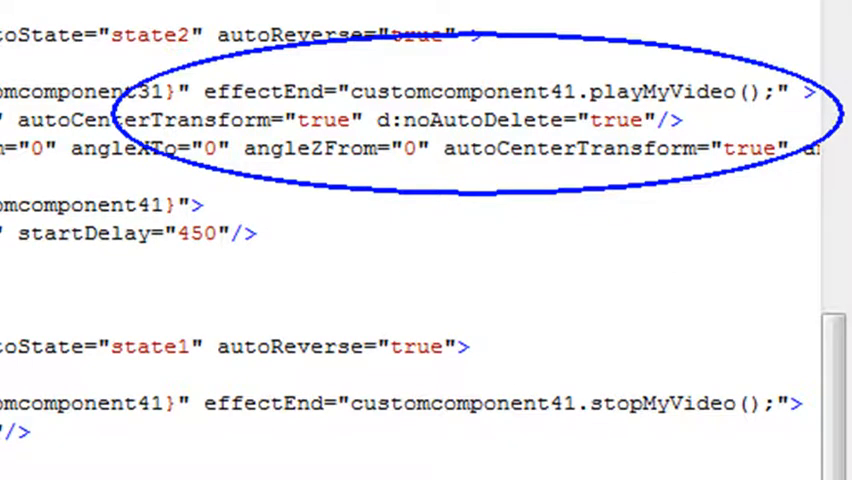
Scroll to the Main.mxml transitions calling playMyVideo() and stopMyVideo() on effectEnd.
{"action": "scroll", "scroll_direction": "down", "scroll_amount": 3}
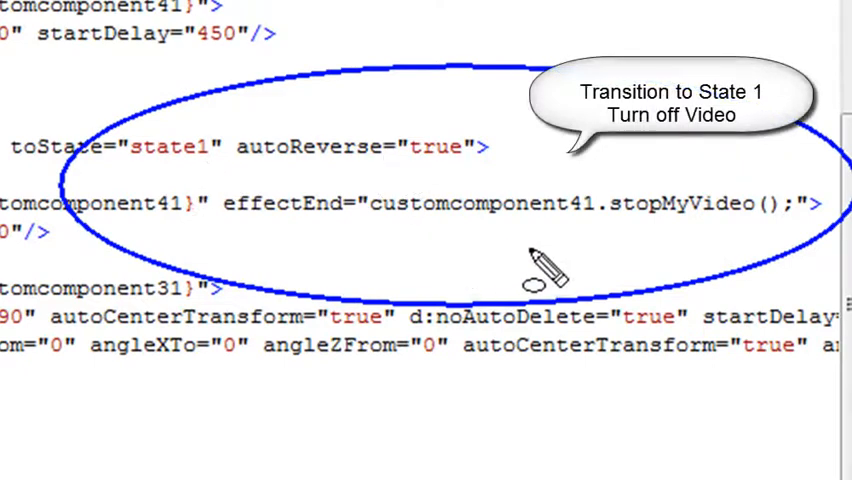
{"action": "mouse_move", "coordinate": [670, 250]}
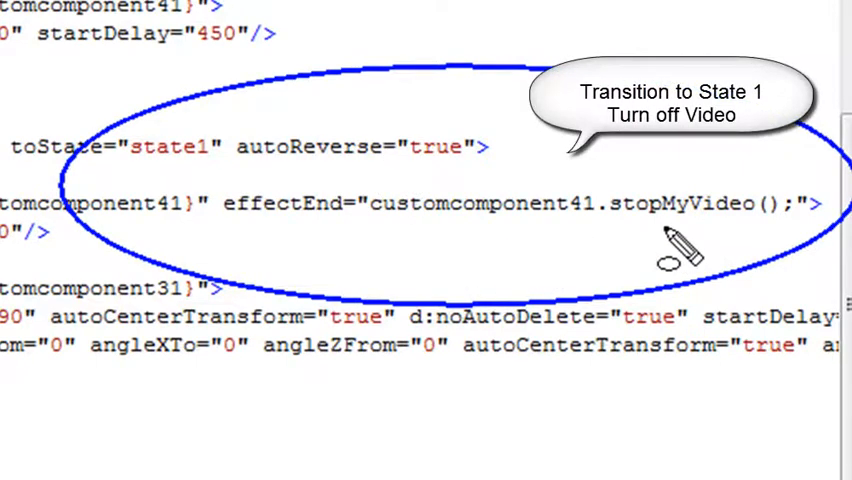